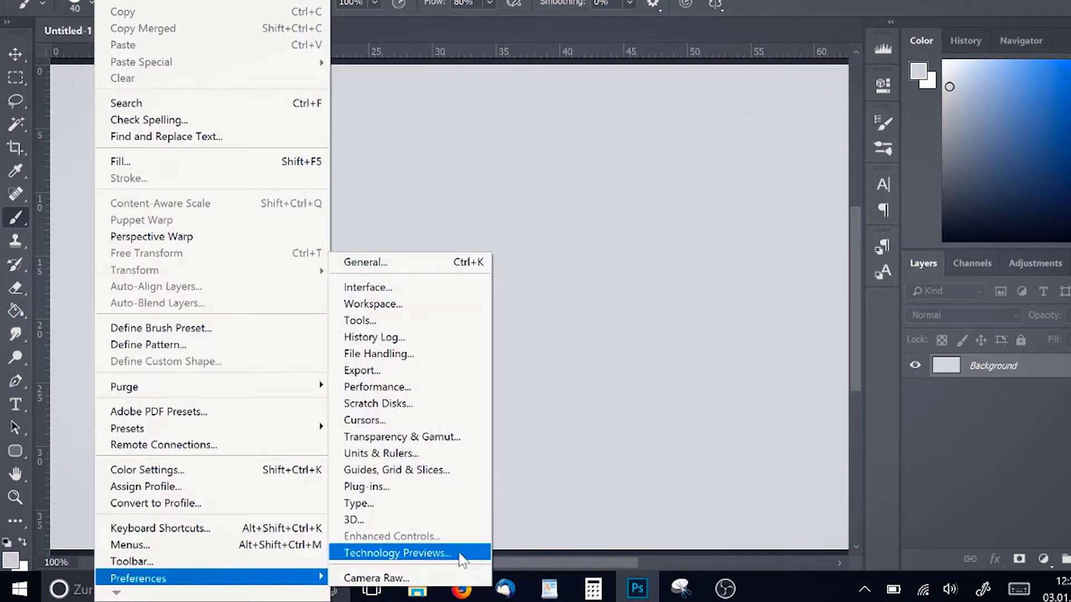
Step: Toggle the Enable Paint Symmetry option in the Technology Previews preferences
click(395, 554)
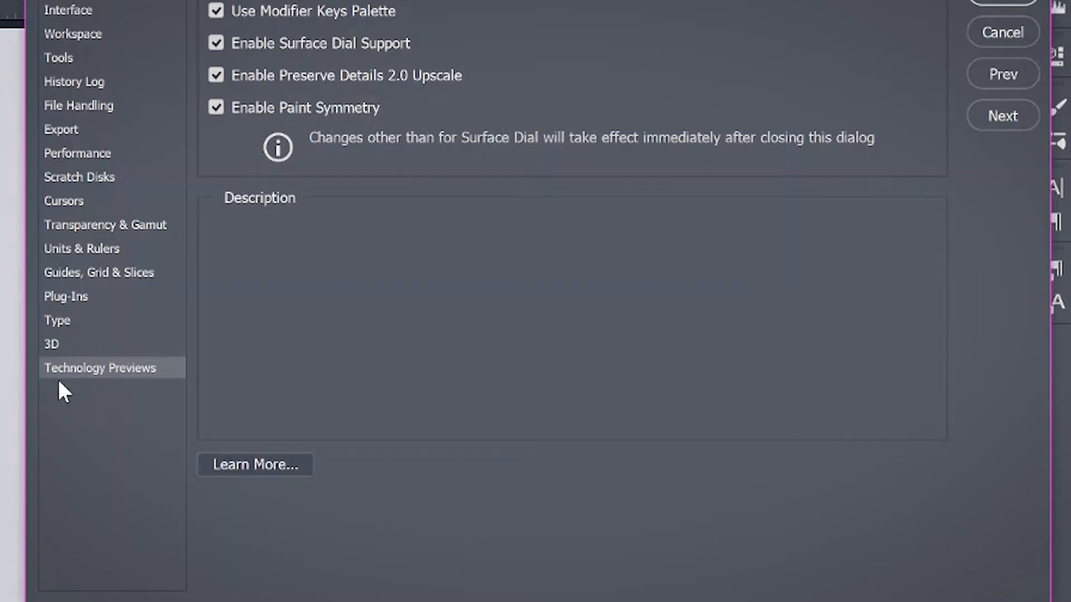
mouse_move(366, 81)
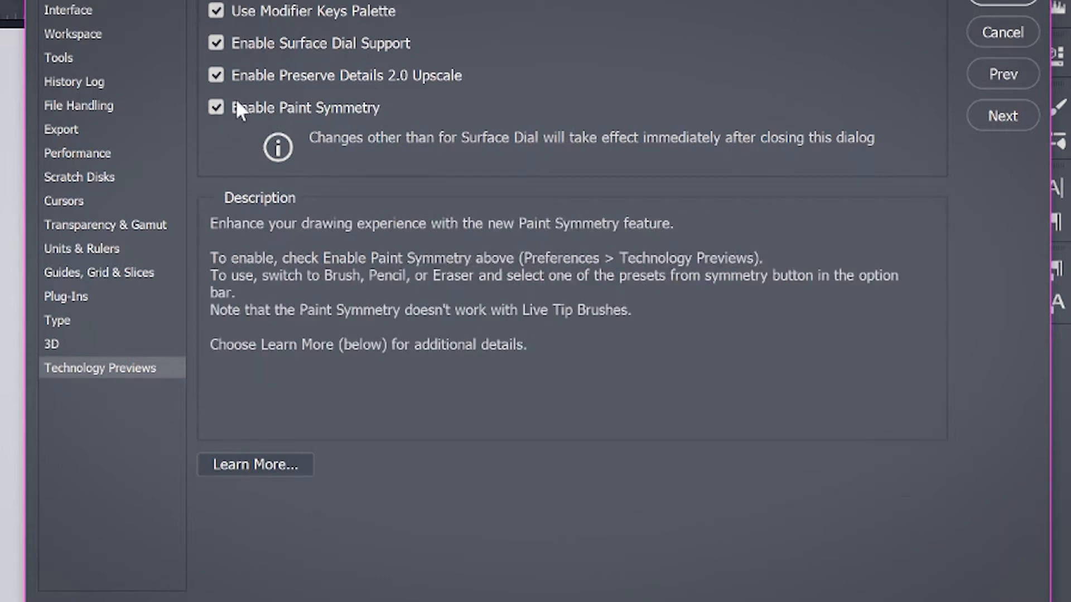
click(216, 107)
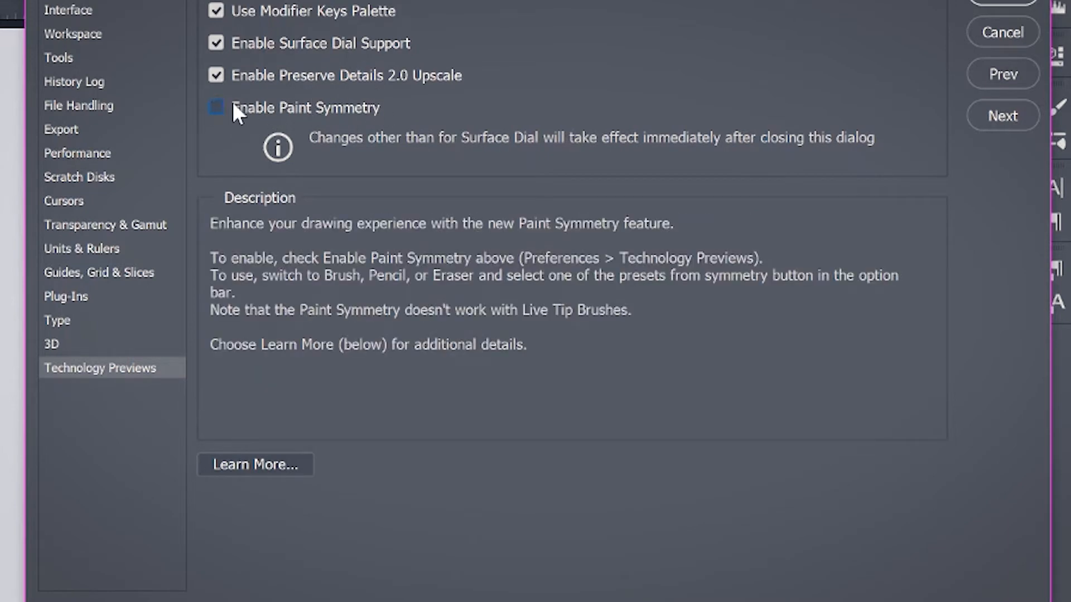